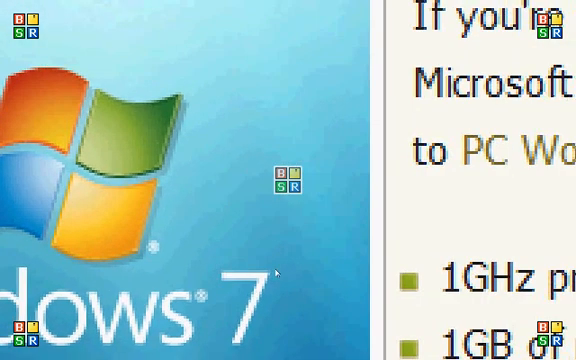
Reveal the hidden notification-area icons panel from the taskbar up-arrow.
{"action": "scroll", "scroll_direction": "down", "scroll_amount": 3}
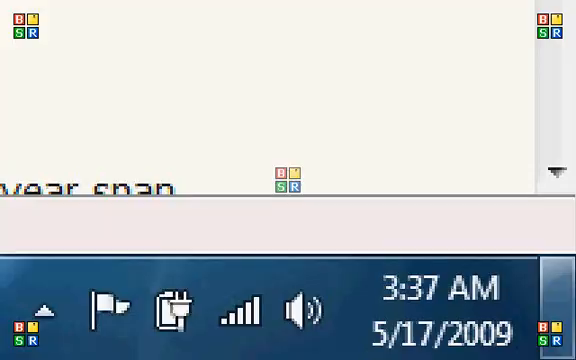
{"action": "left_click", "coordinate": [44, 312]}
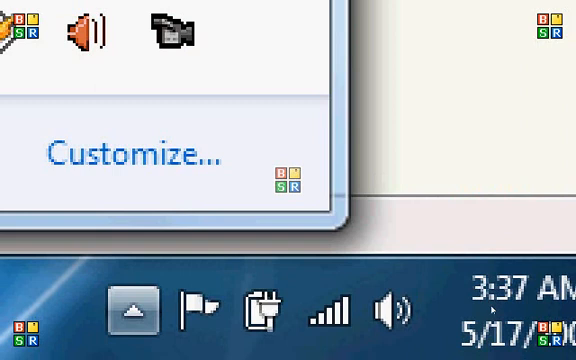